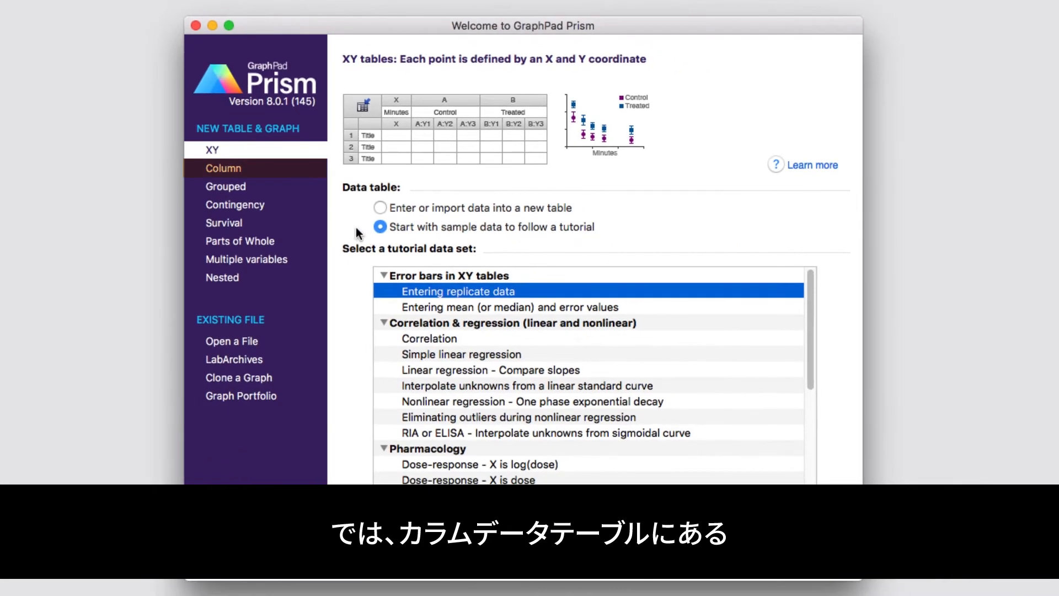
Create a column data table from the Ordinary one-way ANOVA sample data.
{"action": "left_click", "coordinate": [222, 167]}
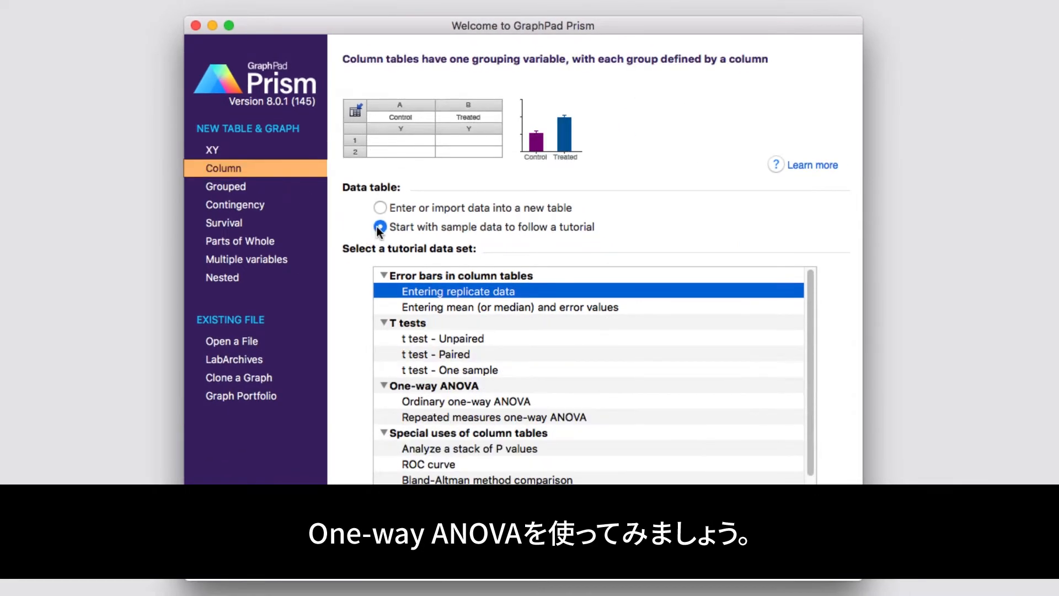
{"action": "left_click", "coordinate": [464, 401]}
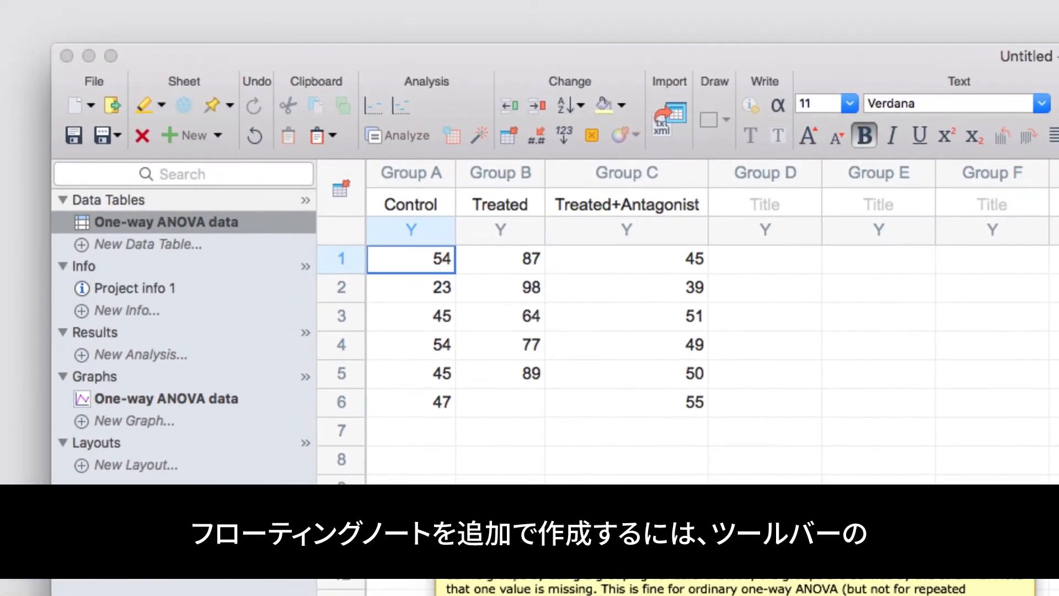
{"action": "left_click", "coordinate": [206, 106]}
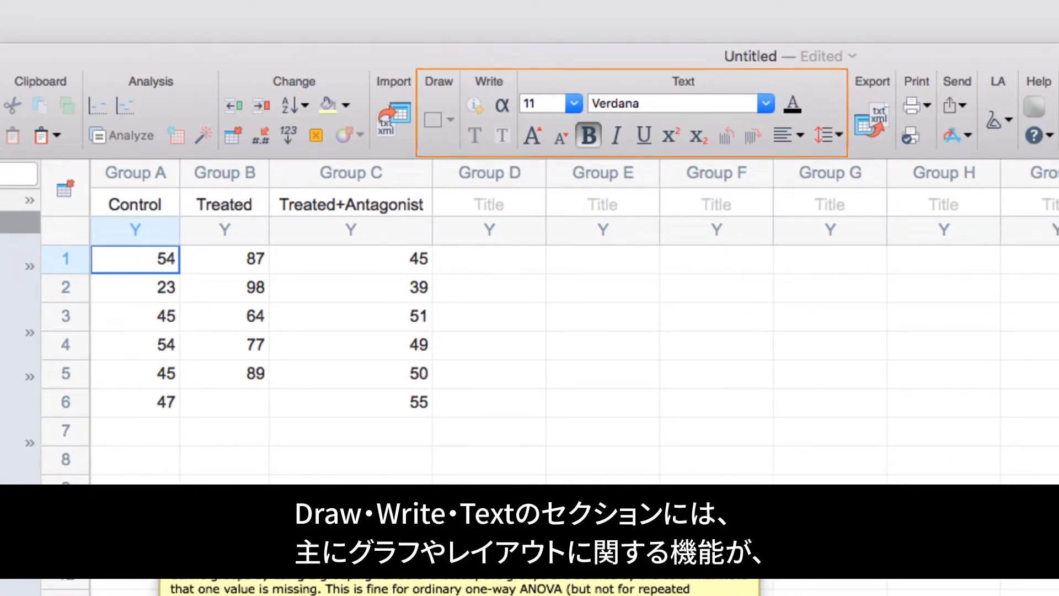
{"action": "scroll", "scroll_direction": "right", "scroll_amount": 3}
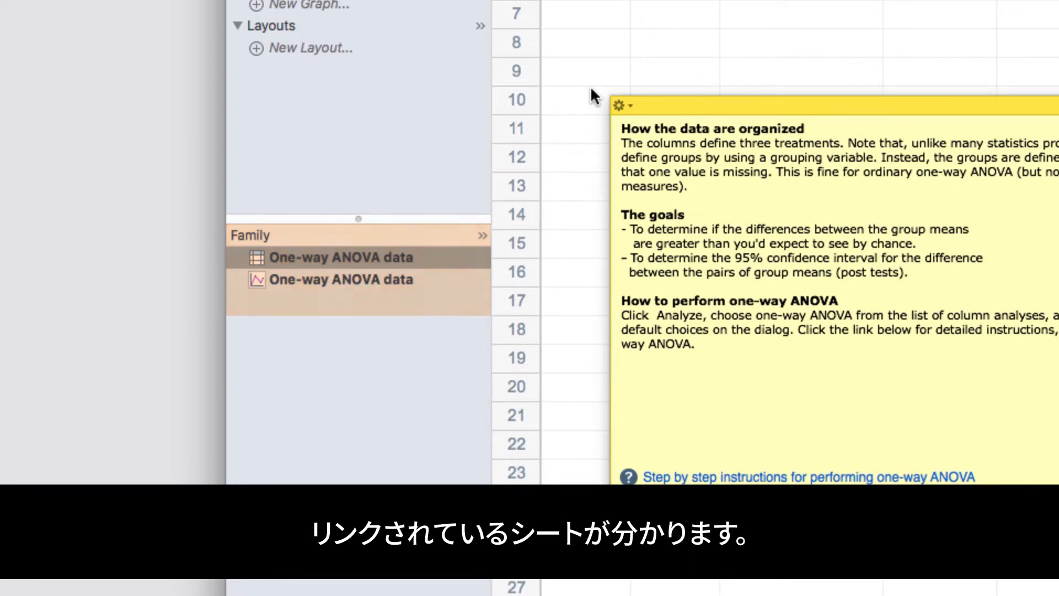
{"action": "left_click", "coordinate": [339, 257]}
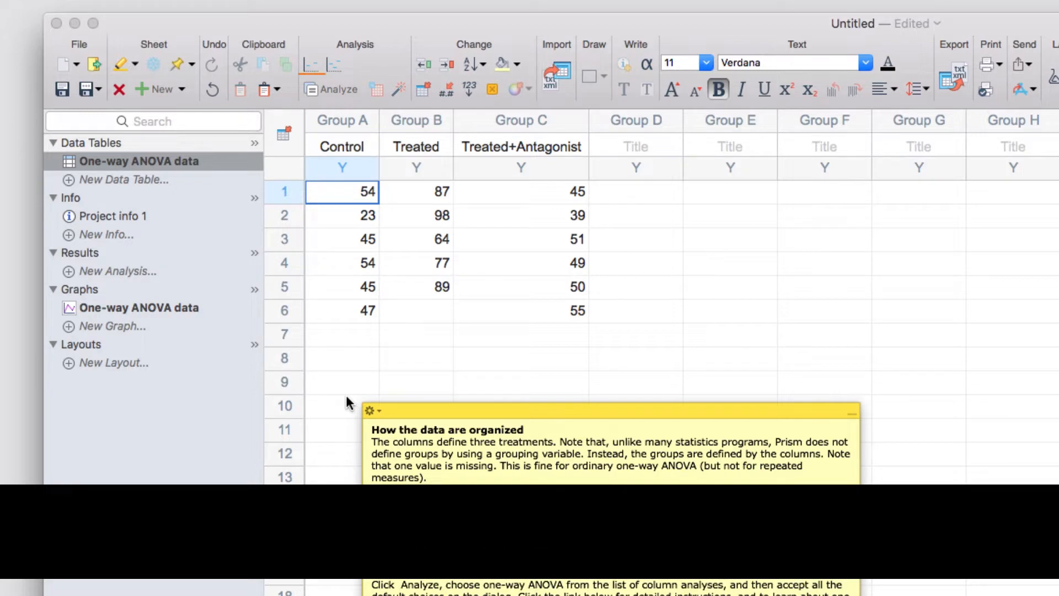
{"action": "left_click", "coordinate": [330, 88]}
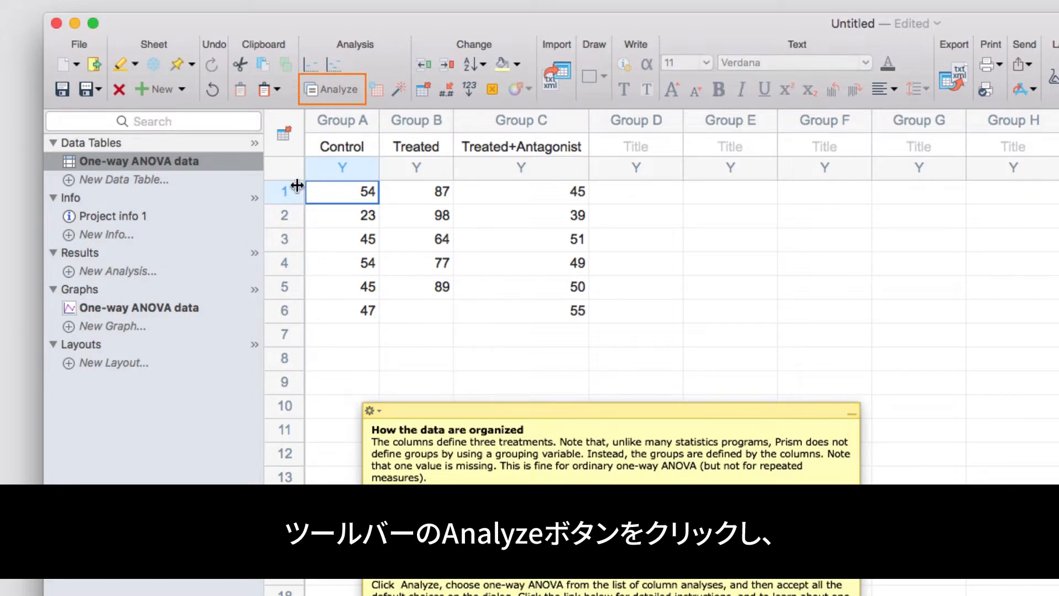
Choose One-way ANOVA under Column analyses with all three data sets selected.
{"action": "left_click", "coordinate": [331, 88]}
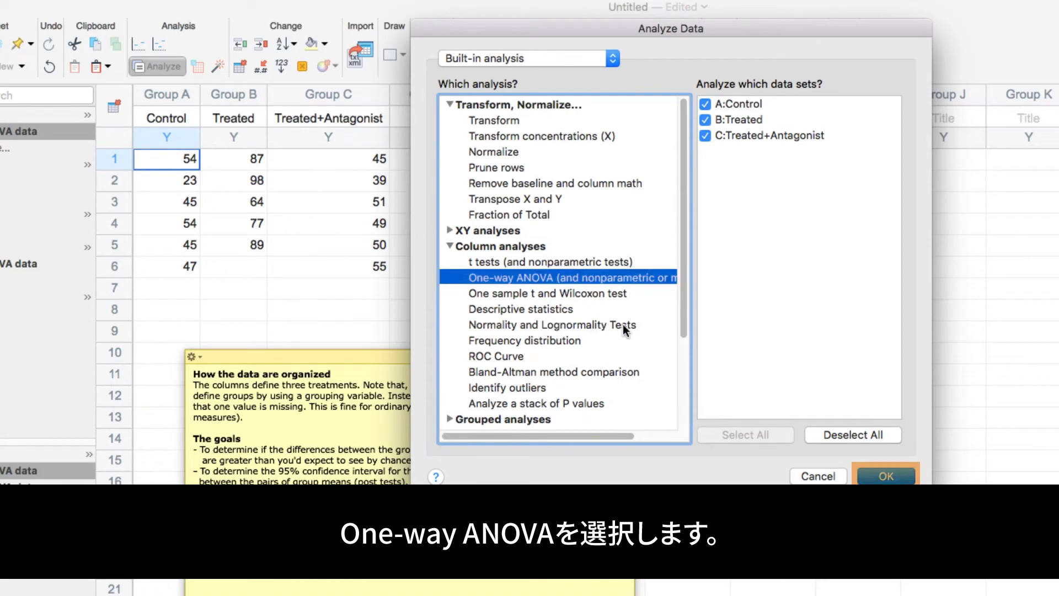
{"action": "left_click", "coordinate": [885, 476]}
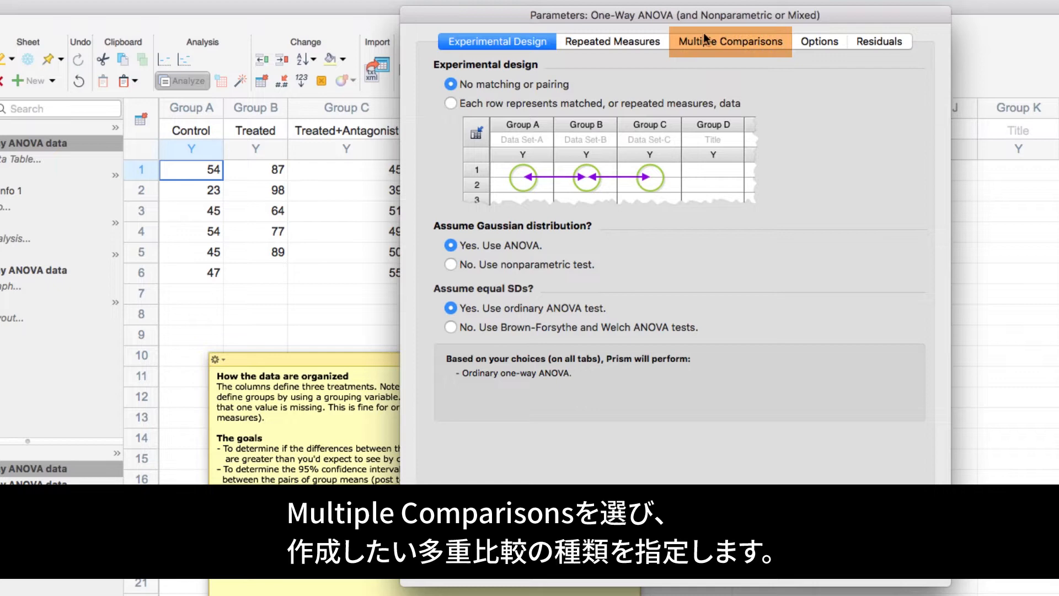
Compare the mean of each column with every other column's mean and run the ANOVA.
{"action": "left_click", "coordinate": [730, 42]}
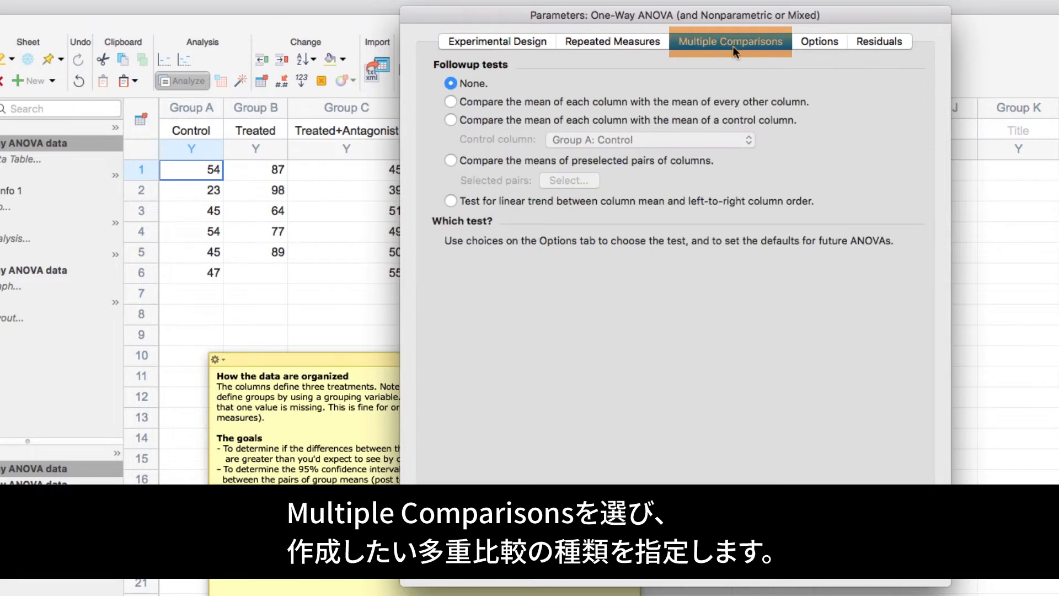
{"action": "left_click", "coordinate": [729, 41]}
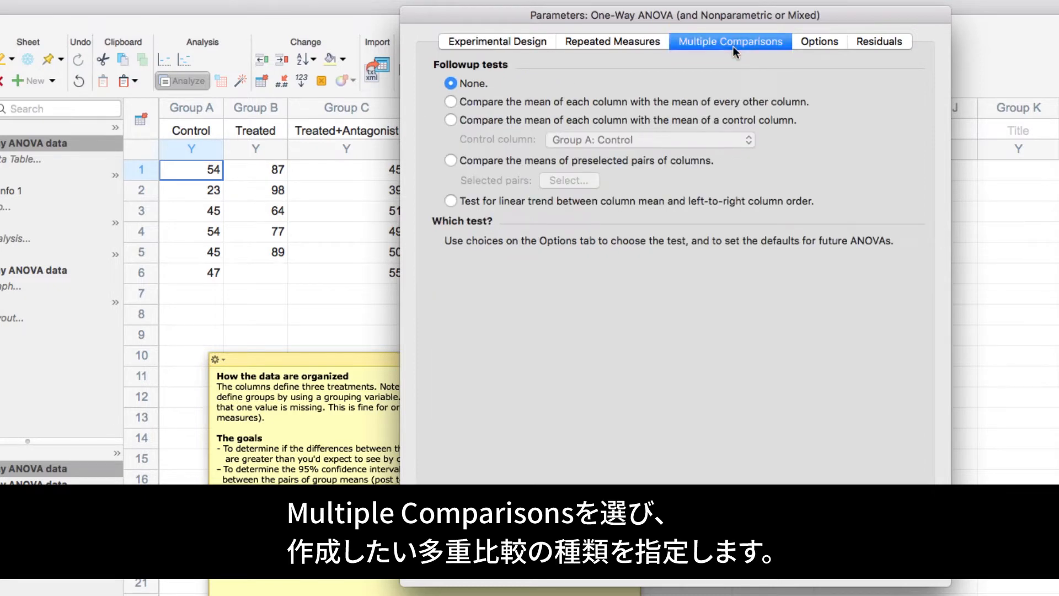
{"action": "left_click", "coordinate": [450, 102]}
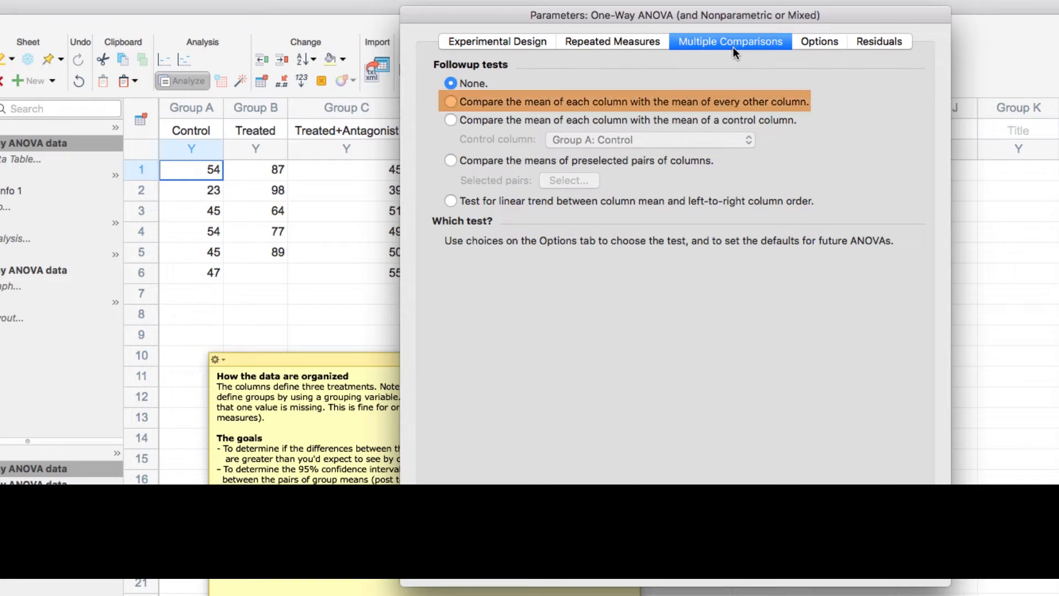
{"action": "left_click", "coordinate": [450, 102]}
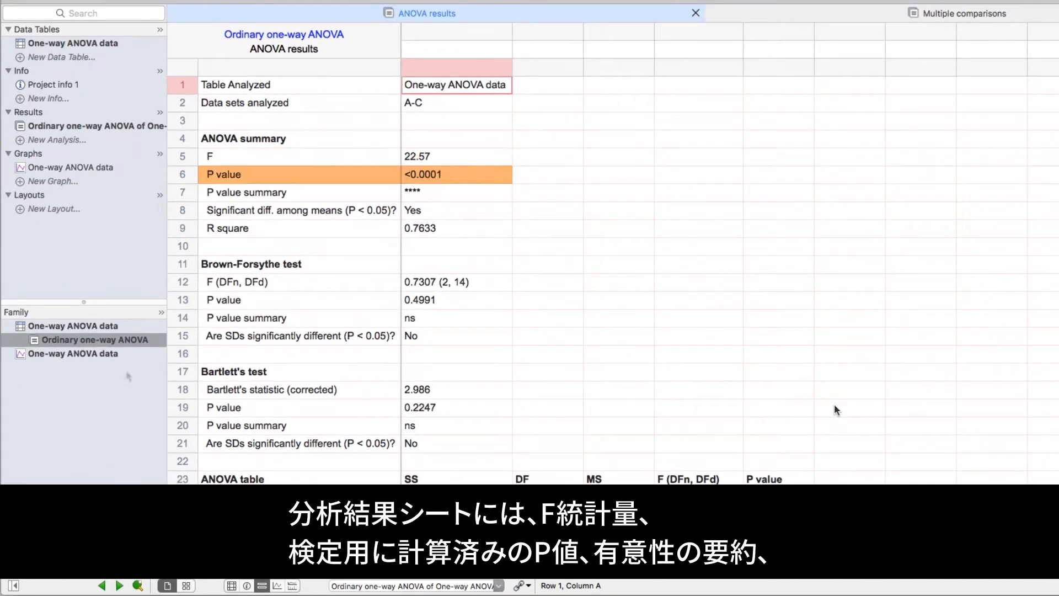
{"action": "left_click", "coordinate": [297, 210]}
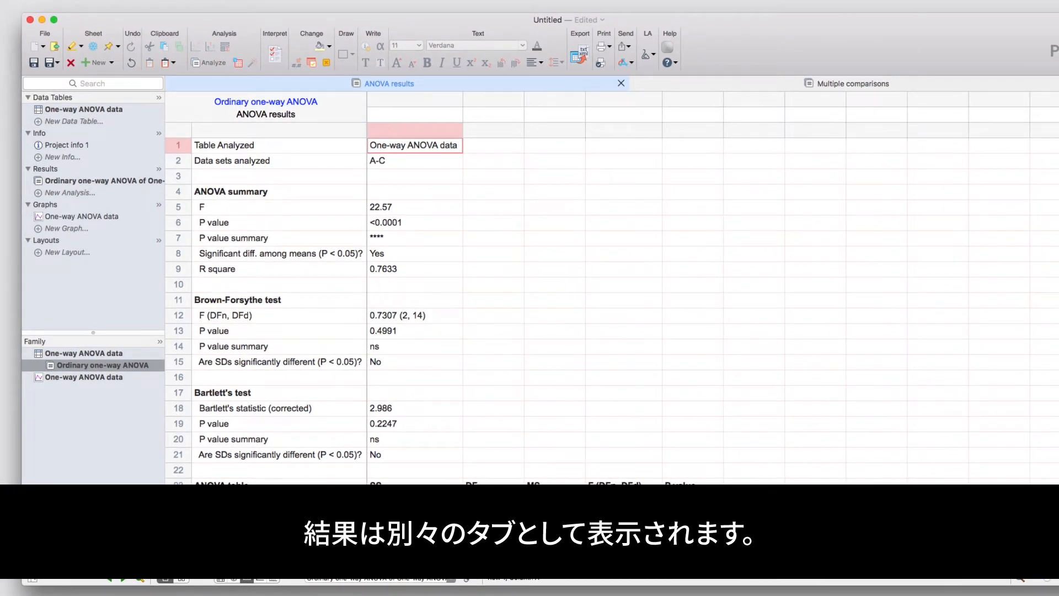
{"action": "left_click", "coordinate": [845, 83]}
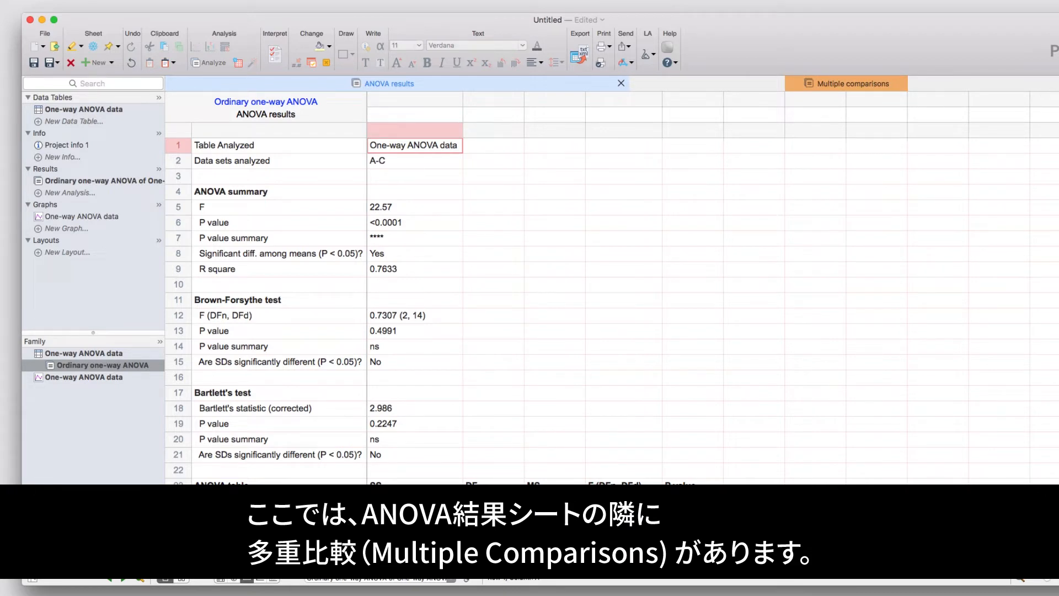
{"action": "mouse_move", "coordinate": [842, 88]}
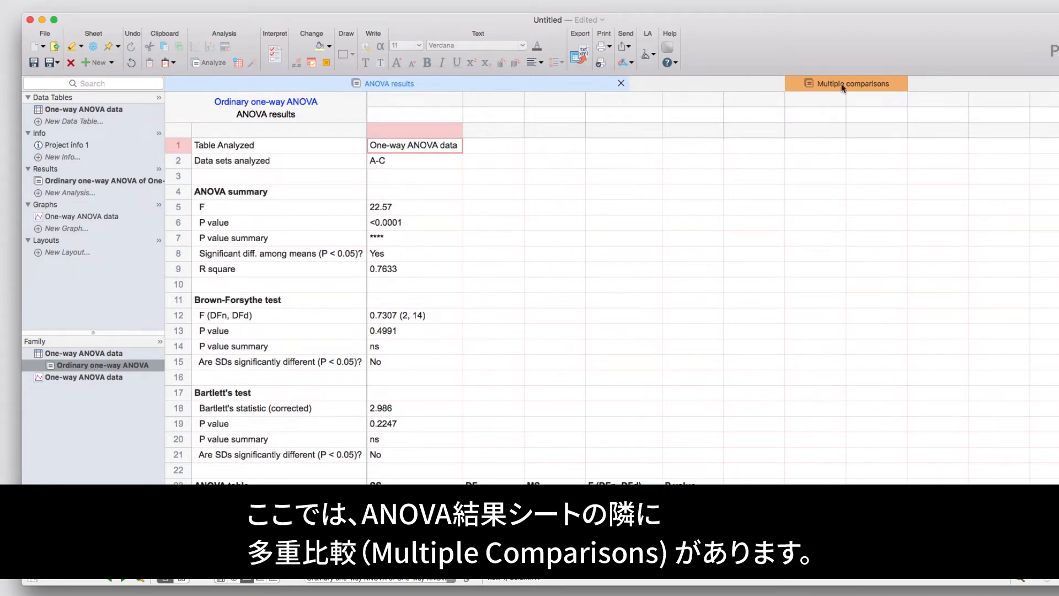
{"action": "left_click", "coordinate": [852, 84]}
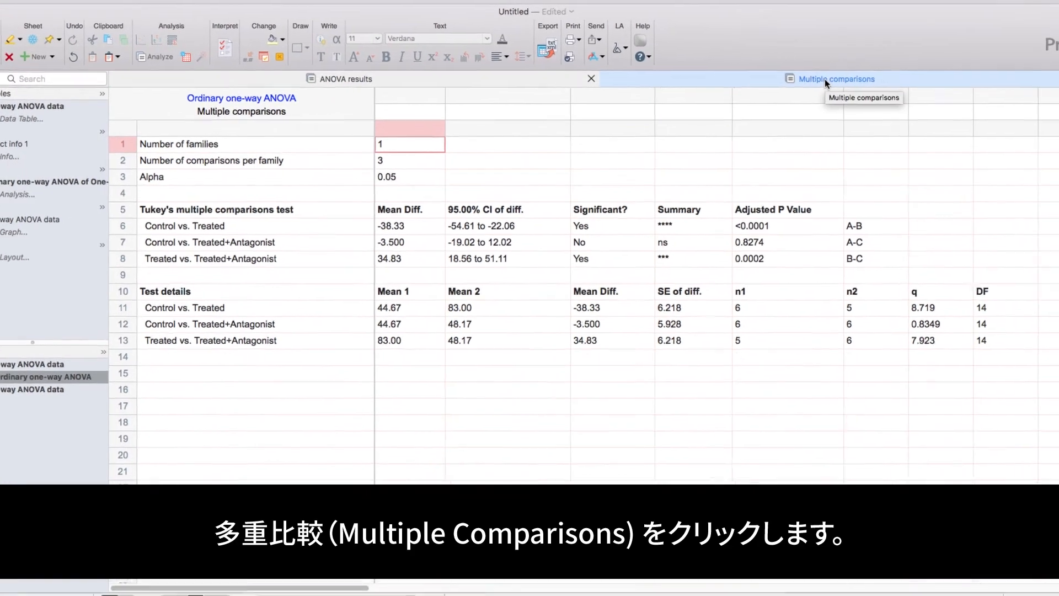
{"action": "left_click", "coordinate": [837, 79]}
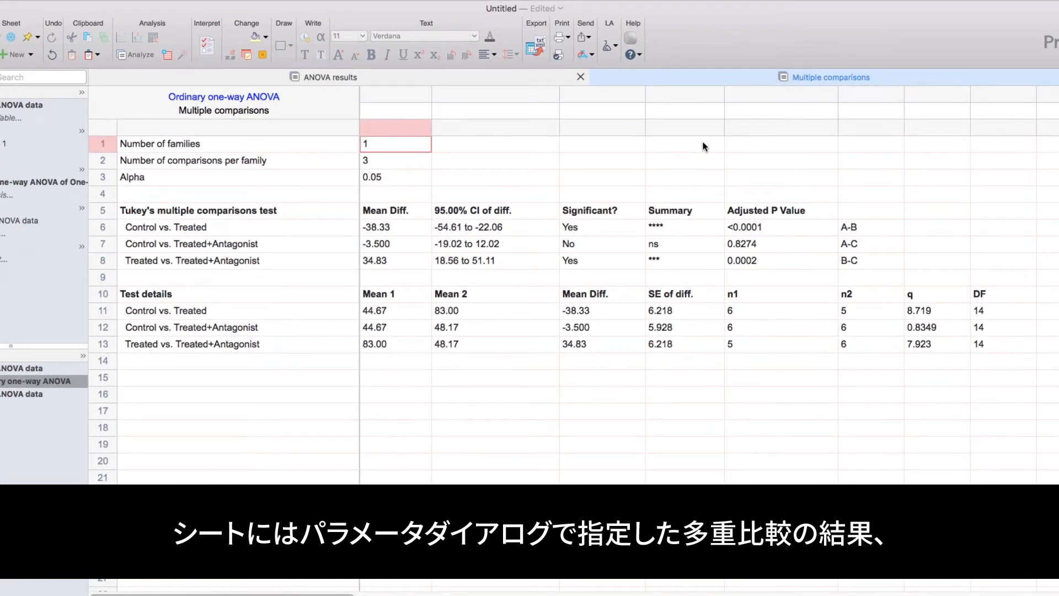
{"action": "mouse_move", "coordinate": [700, 147]}
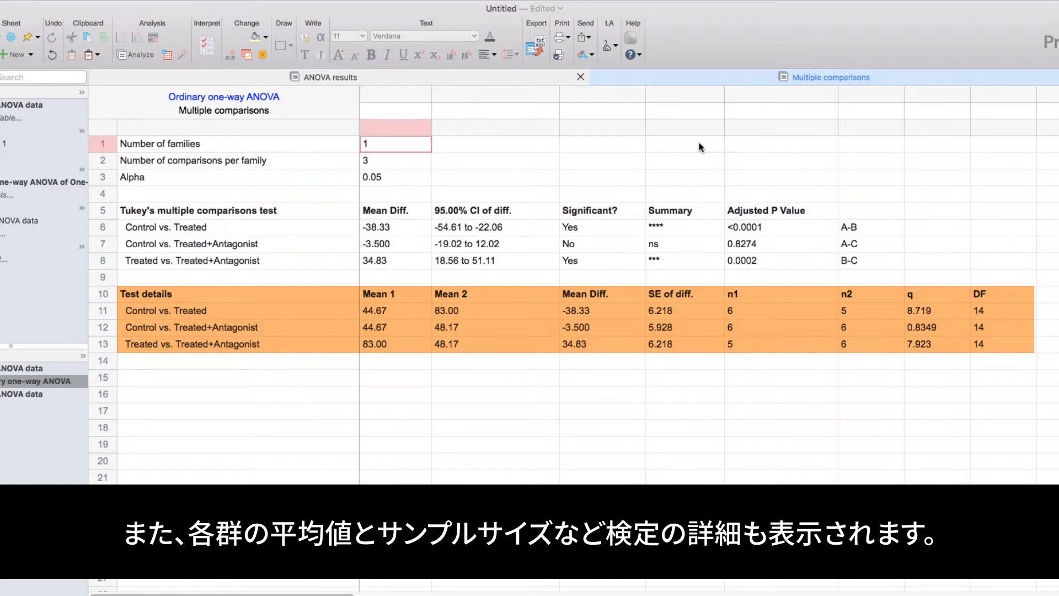
{"action": "left_click", "coordinate": [330, 78]}
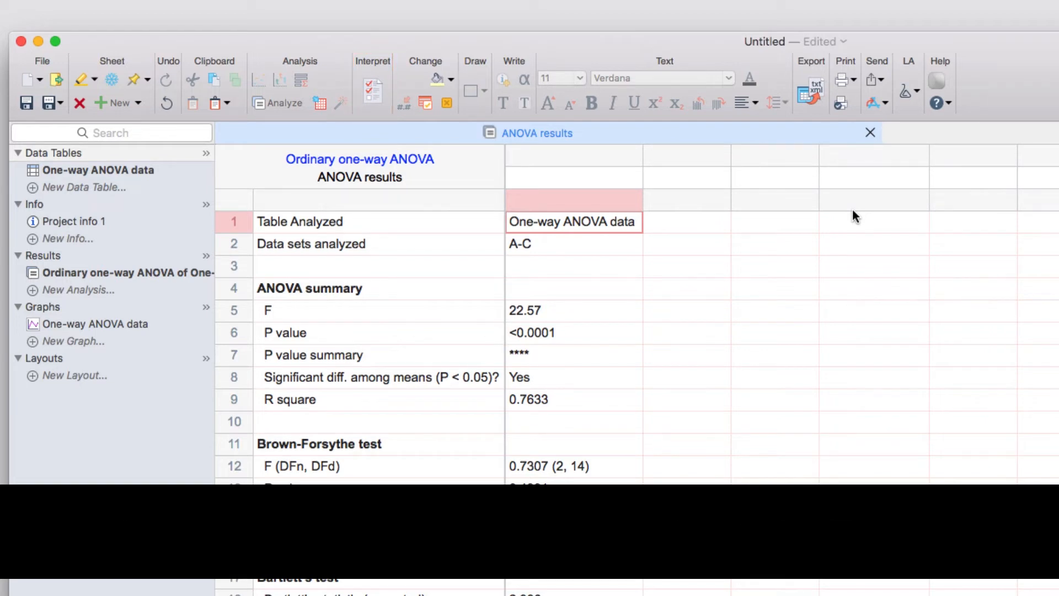
Open the One-way ANOVA data graph from the navigator's Graphs section.
{"action": "left_click", "coordinate": [94, 324]}
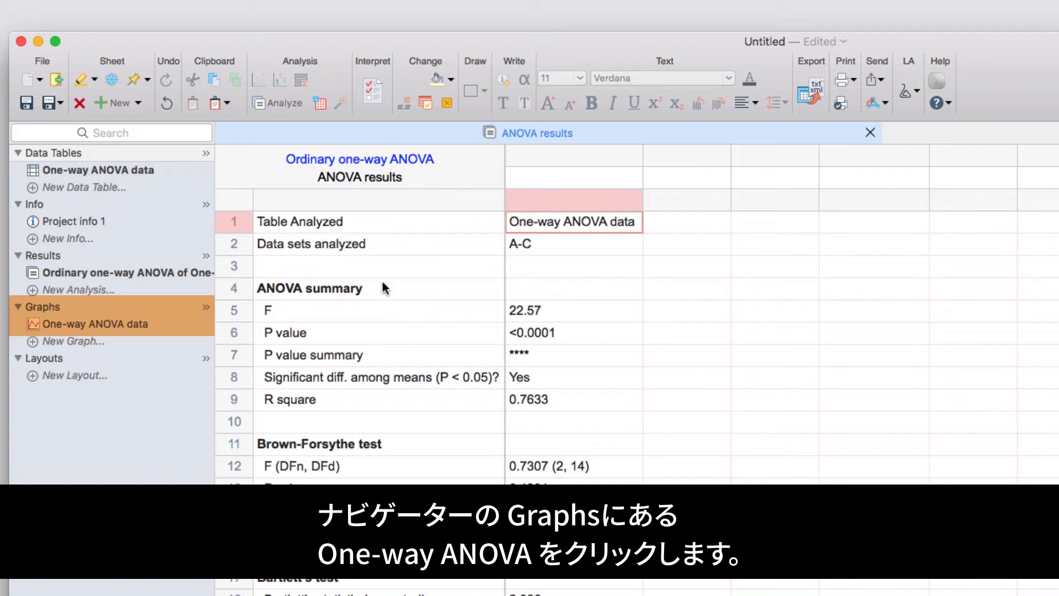
{"action": "left_click", "coordinate": [97, 324]}
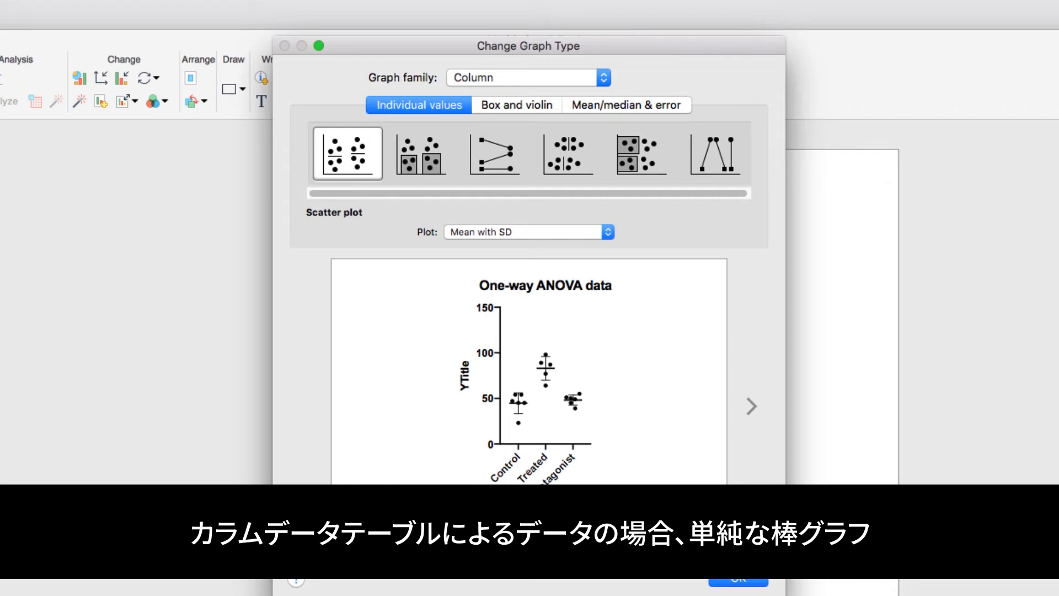
Preview bar, box and violin styles, then choose scatter plot showing mean with SD.
{"action": "left_click", "coordinate": [625, 105]}
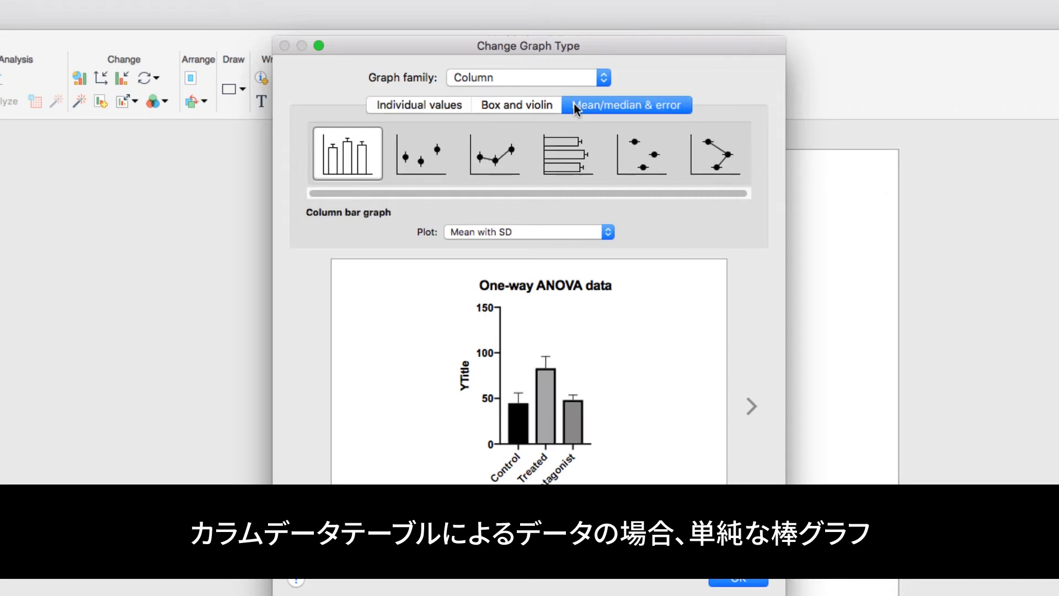
{"action": "left_click", "coordinate": [515, 105]}
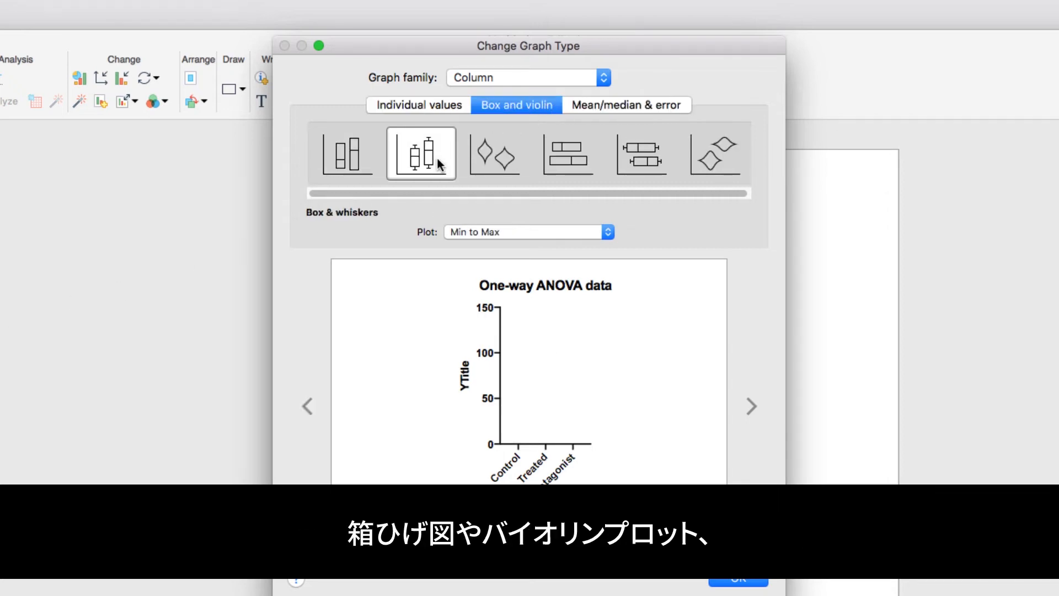
{"action": "left_click", "coordinate": [494, 153]}
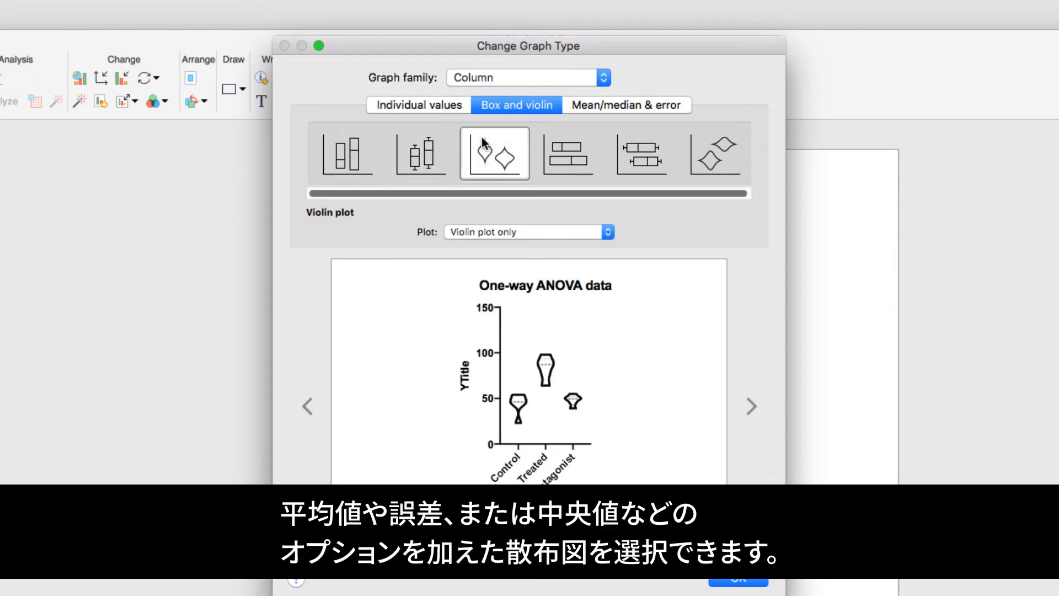
{"action": "left_click", "coordinate": [417, 105]}
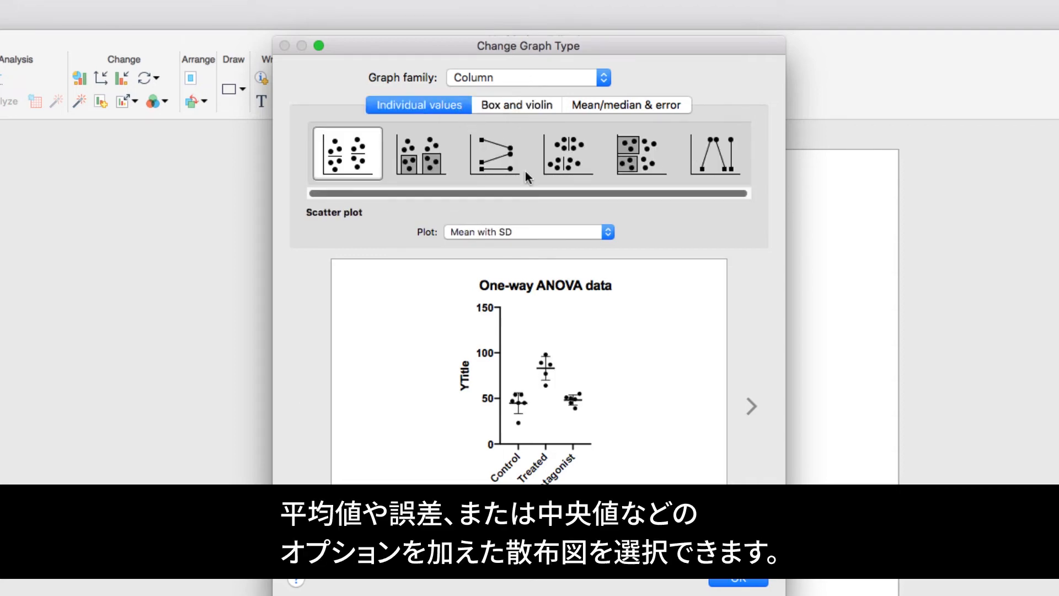
{"action": "left_click", "coordinate": [529, 232]}
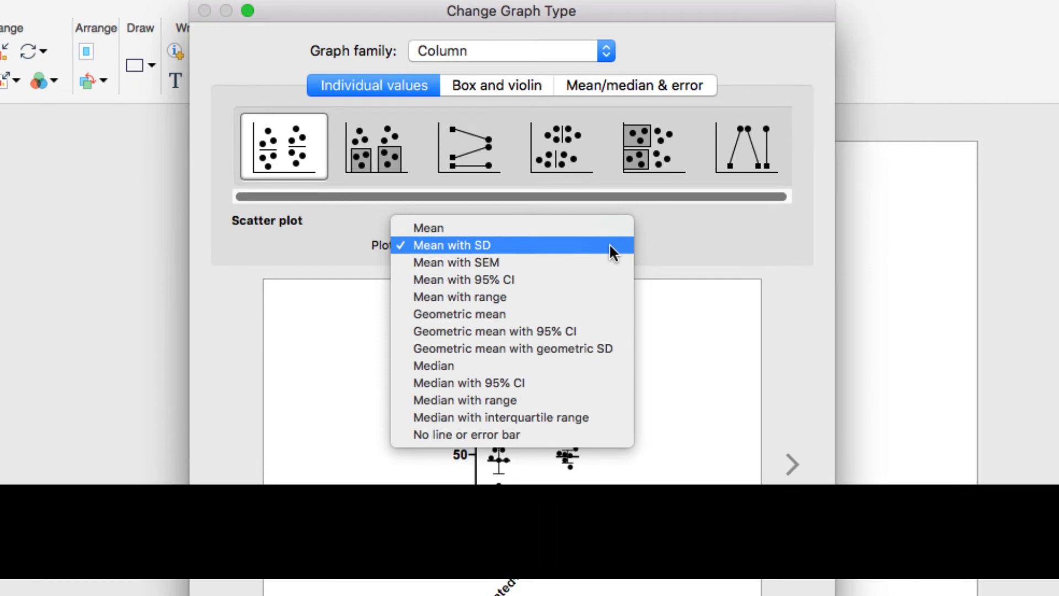
{"action": "left_click", "coordinate": [451, 244]}
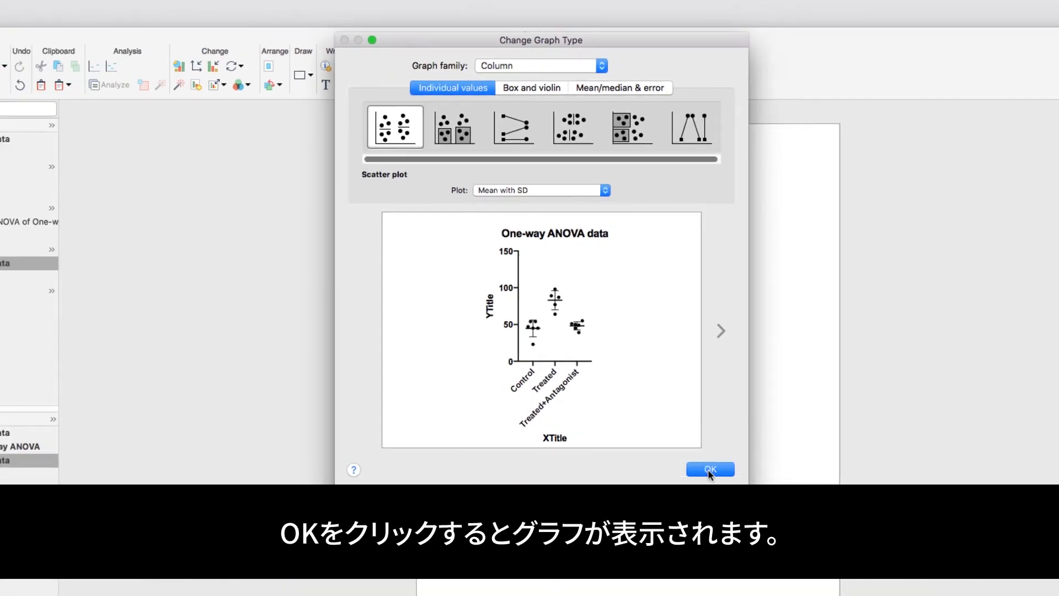
Apply the scatter plot with mean and SD graph type and review the Change tools.
{"action": "left_click", "coordinate": [709, 468]}
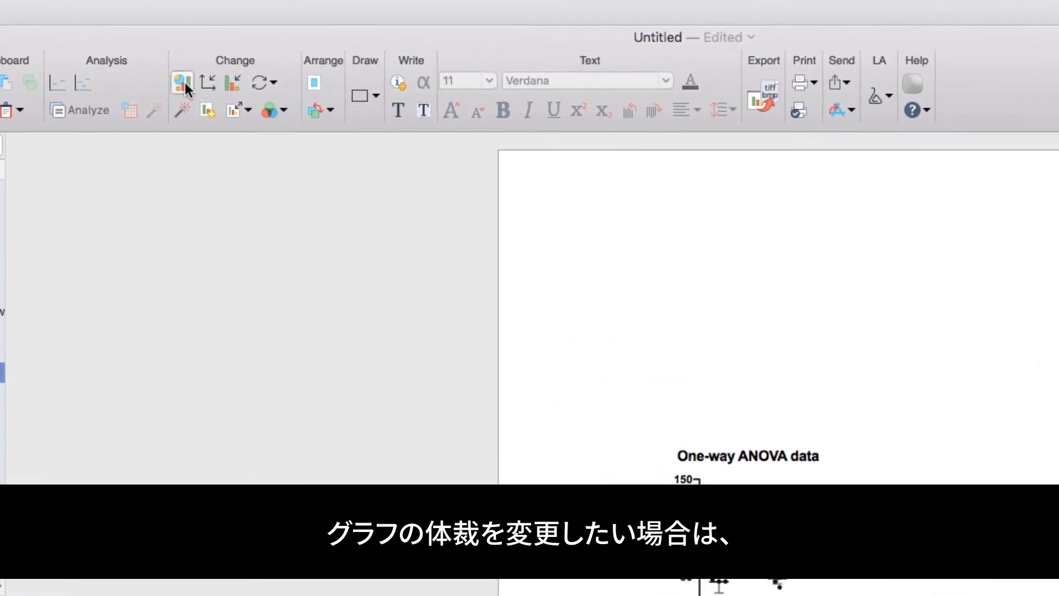
{"action": "left_click", "coordinate": [181, 82]}
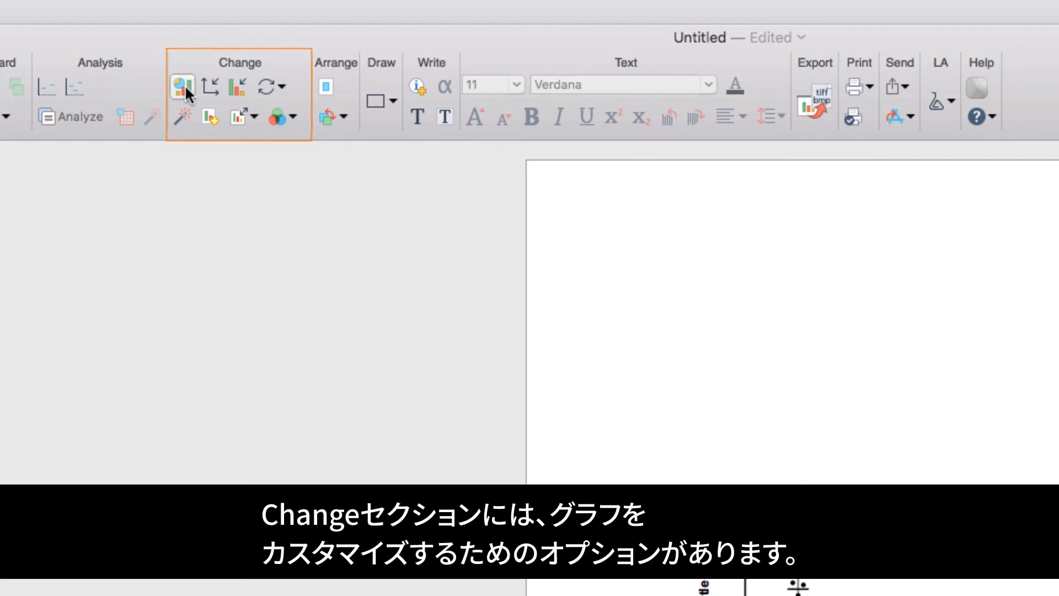
{"action": "mouse_move", "coordinate": [187, 86]}
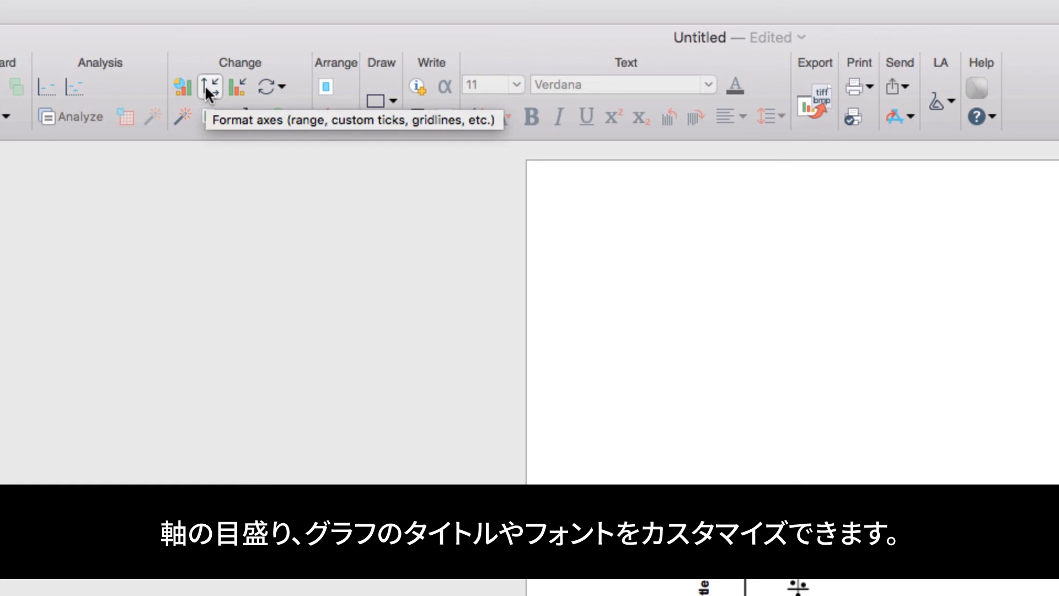
{"action": "mouse_move", "coordinate": [215, 96]}
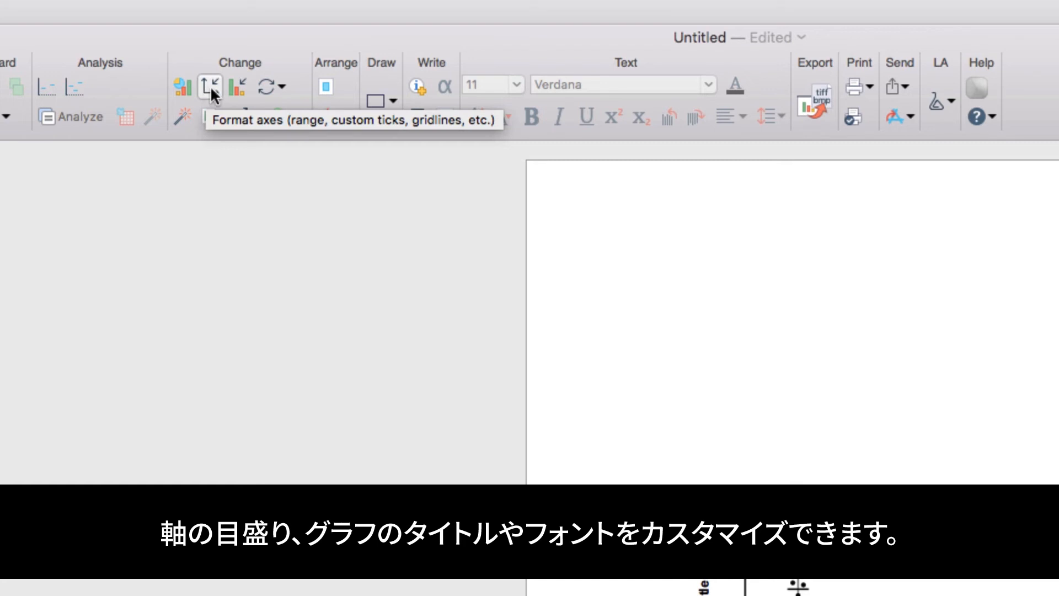
{"action": "mouse_move", "coordinate": [236, 87]}
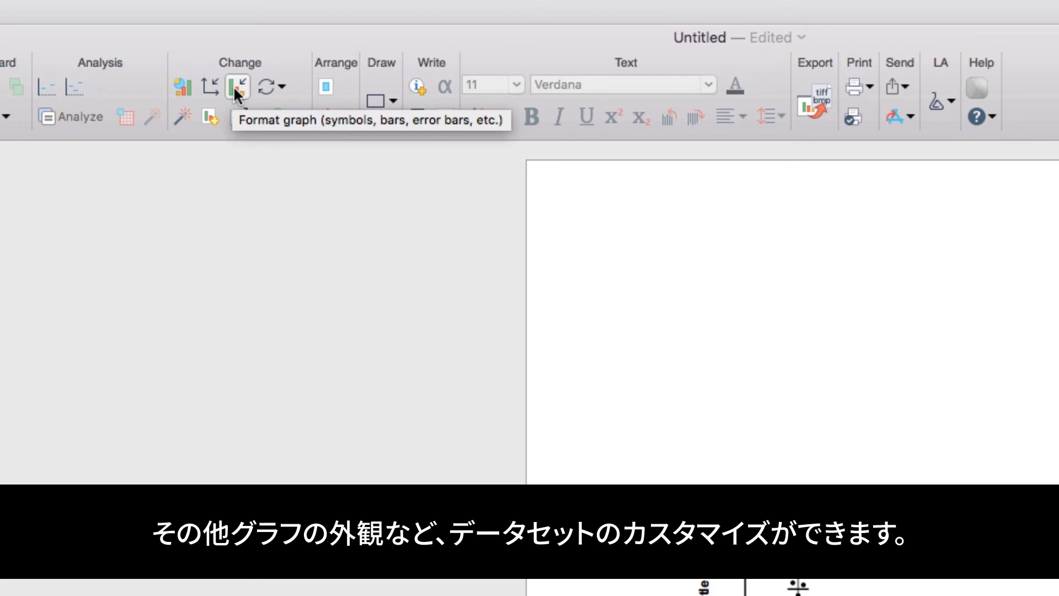
Check the Control data set's appearance settings, then show the Data Sets on Graph list.
{"action": "left_click", "coordinate": [235, 87]}
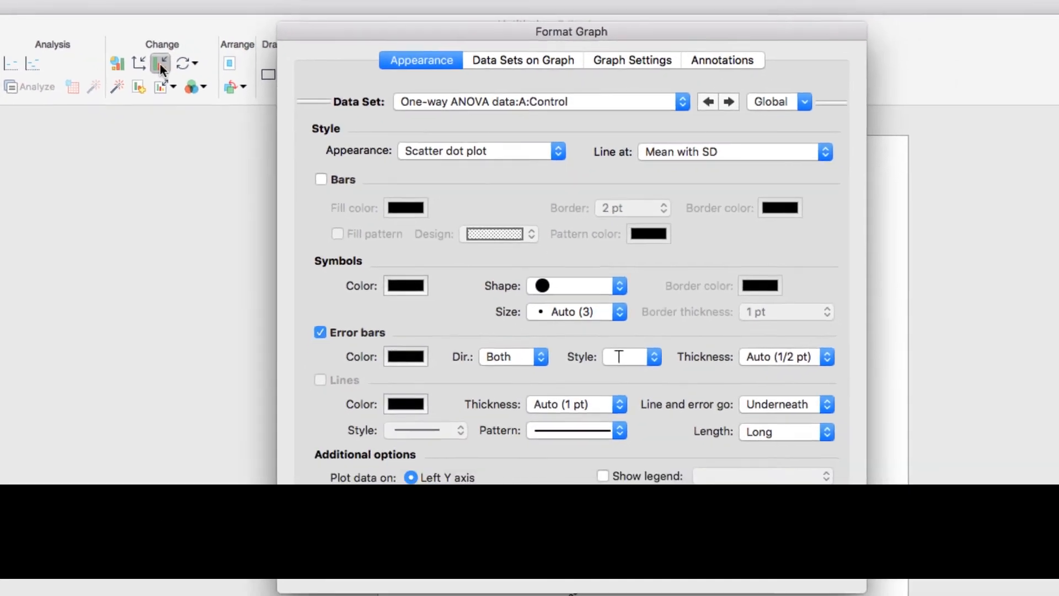
{"action": "left_click", "coordinate": [681, 102]}
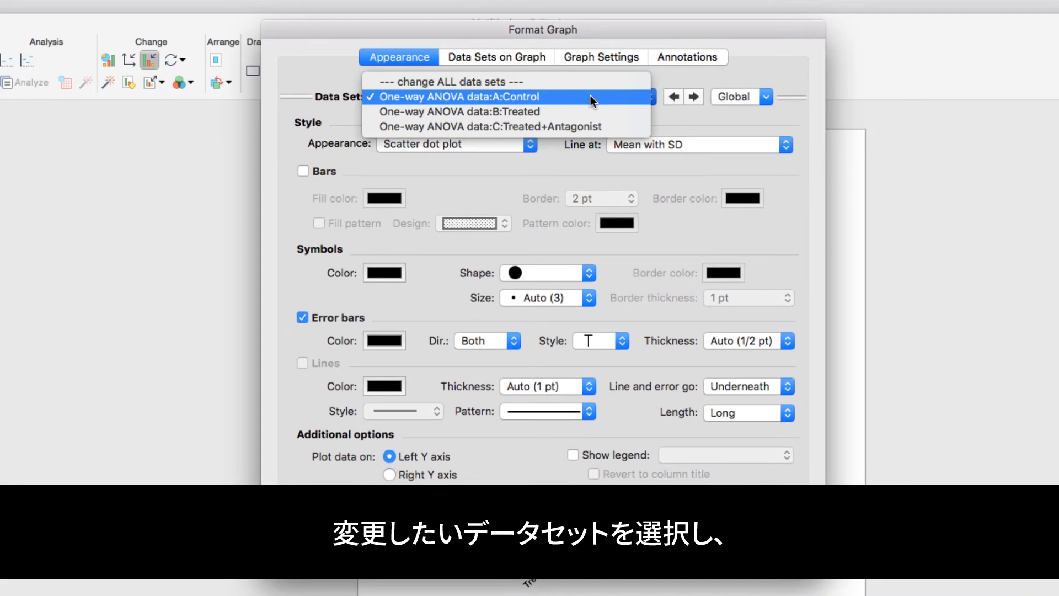
{"action": "left_click", "coordinate": [459, 97]}
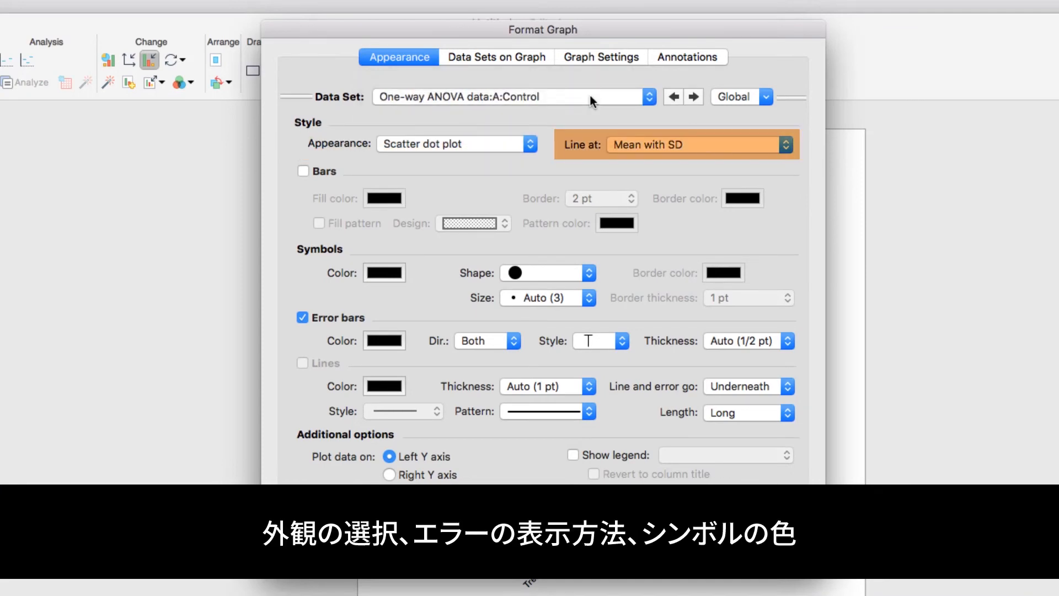
{"action": "left_click", "coordinate": [384, 273]}
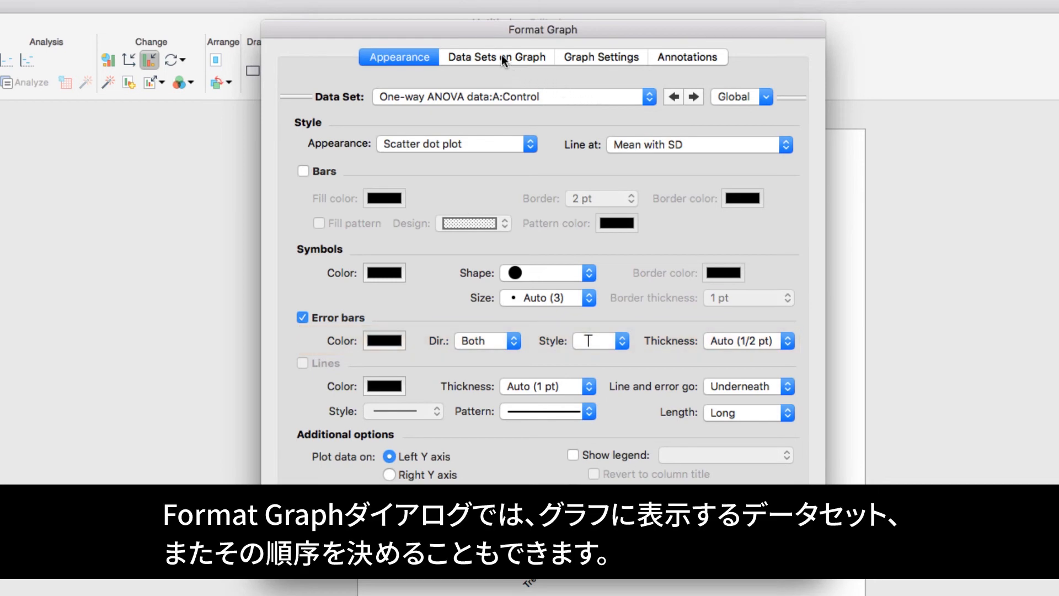
{"action": "left_click", "coordinate": [496, 57]}
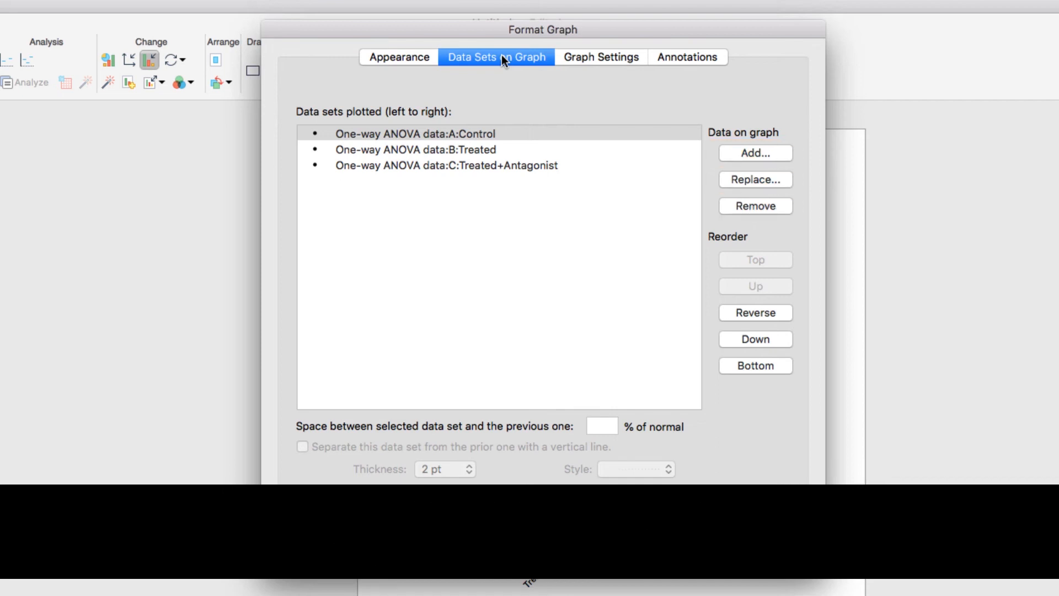
Reverse the plotted order so Treated+Antagonist comes first and Control last.
{"action": "left_click", "coordinate": [417, 132]}
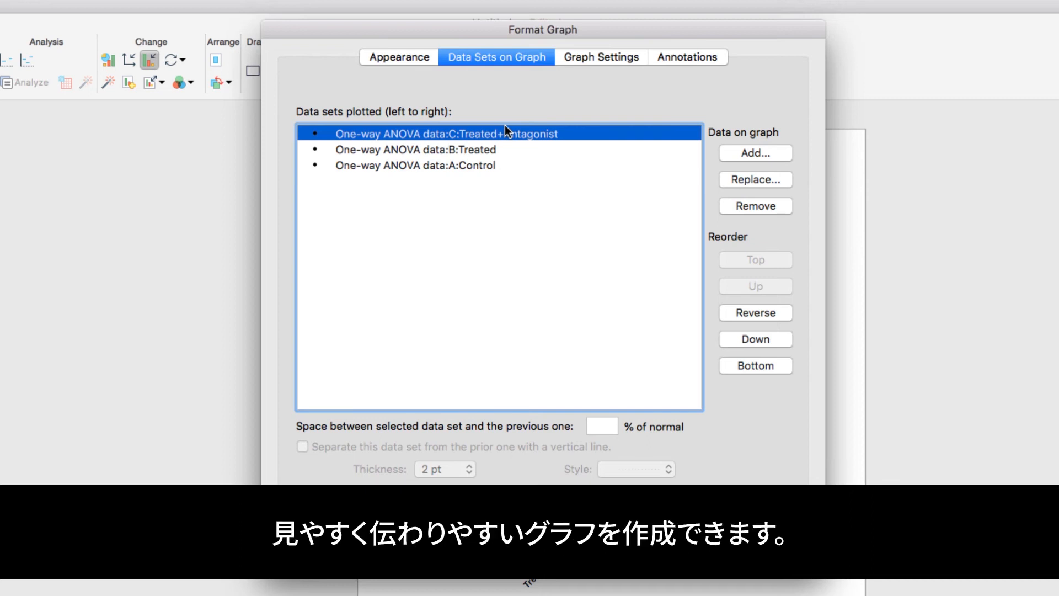
{"action": "mouse_move", "coordinate": [703, 370]}
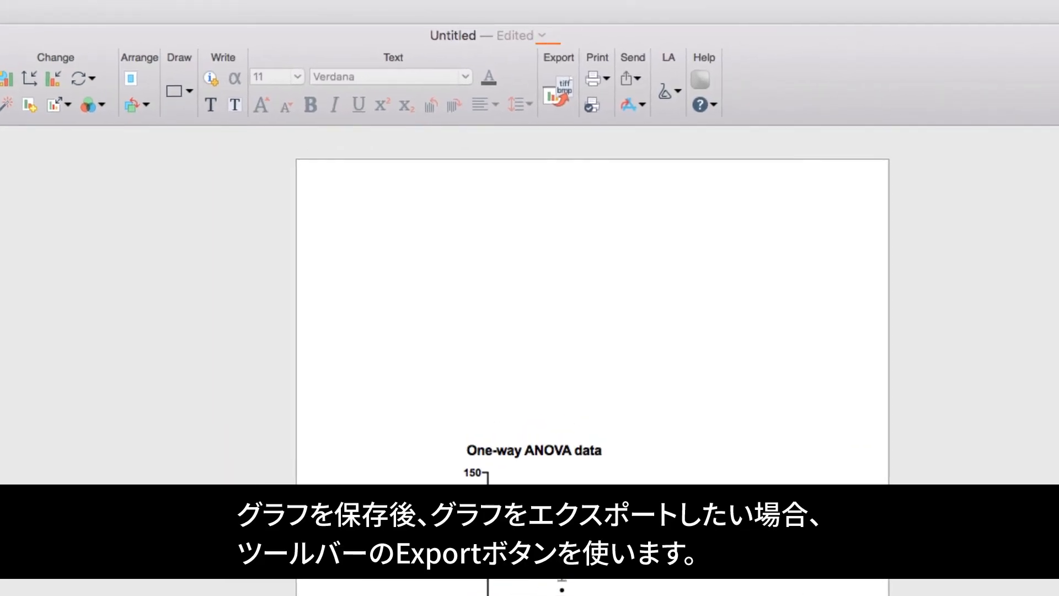
Set the export format to TIF with RGB colour, saving One-way ANOVA data.tiff to Documents.
{"action": "left_click", "coordinate": [557, 90]}
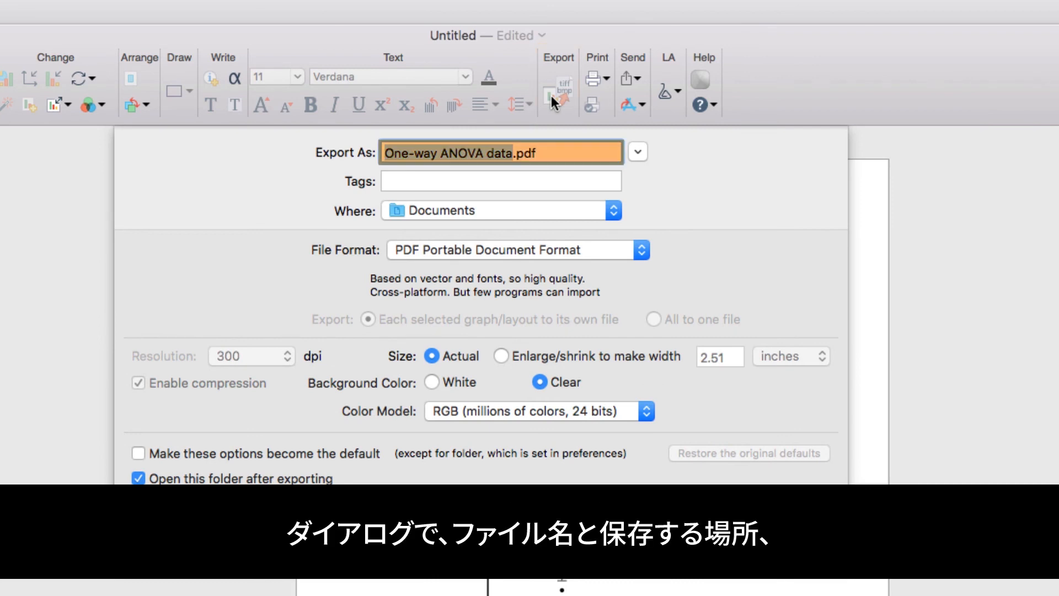
{"action": "left_click", "coordinate": [517, 250]}
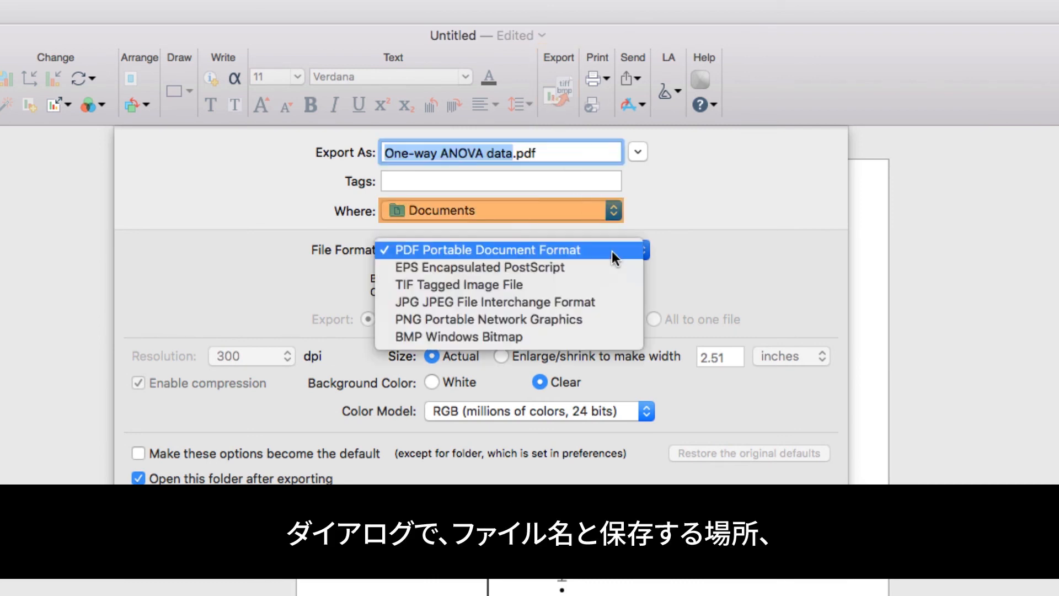
{"action": "mouse_move", "coordinate": [618, 298]}
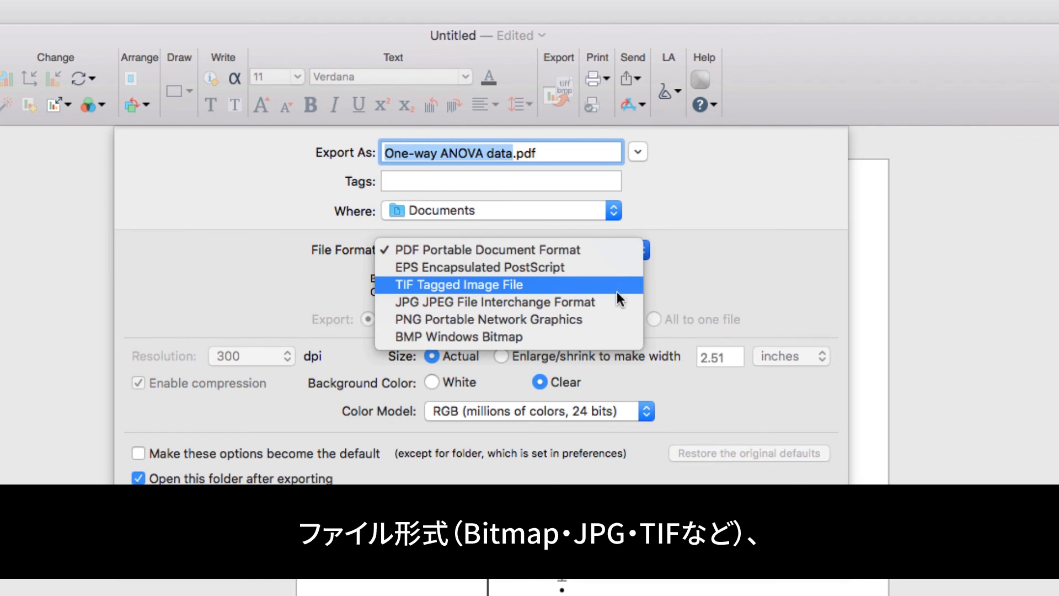
{"action": "mouse_move", "coordinate": [613, 319]}
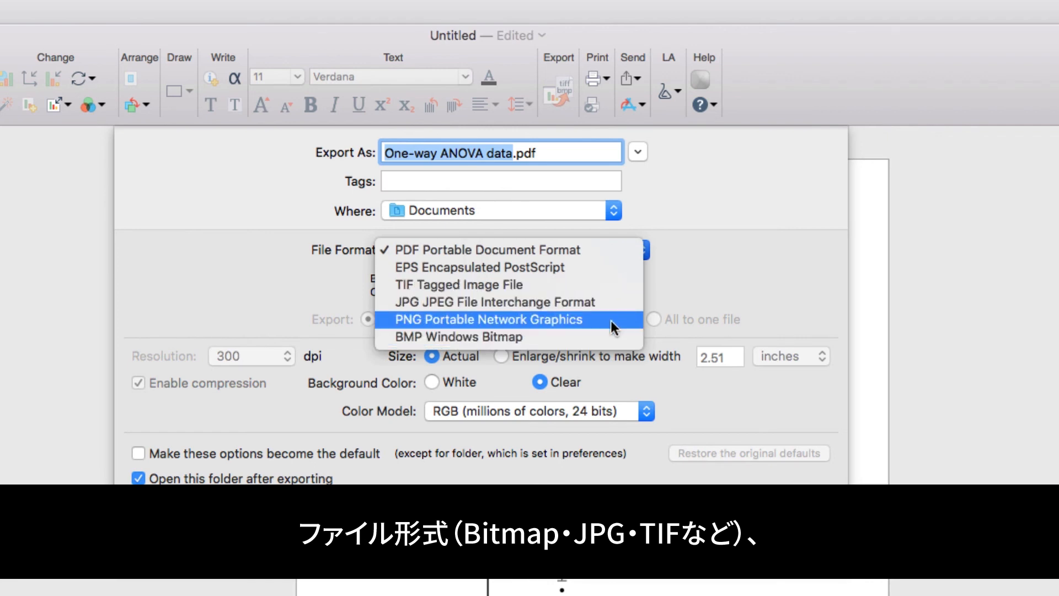
{"action": "left_click", "coordinate": [458, 284]}
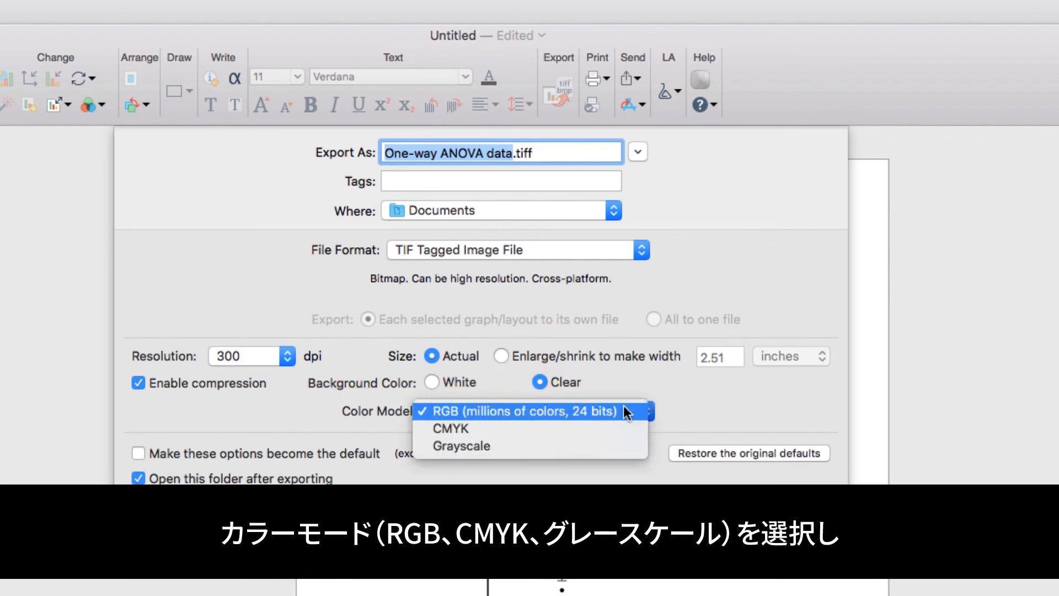
{"action": "left_click", "coordinate": [533, 412]}
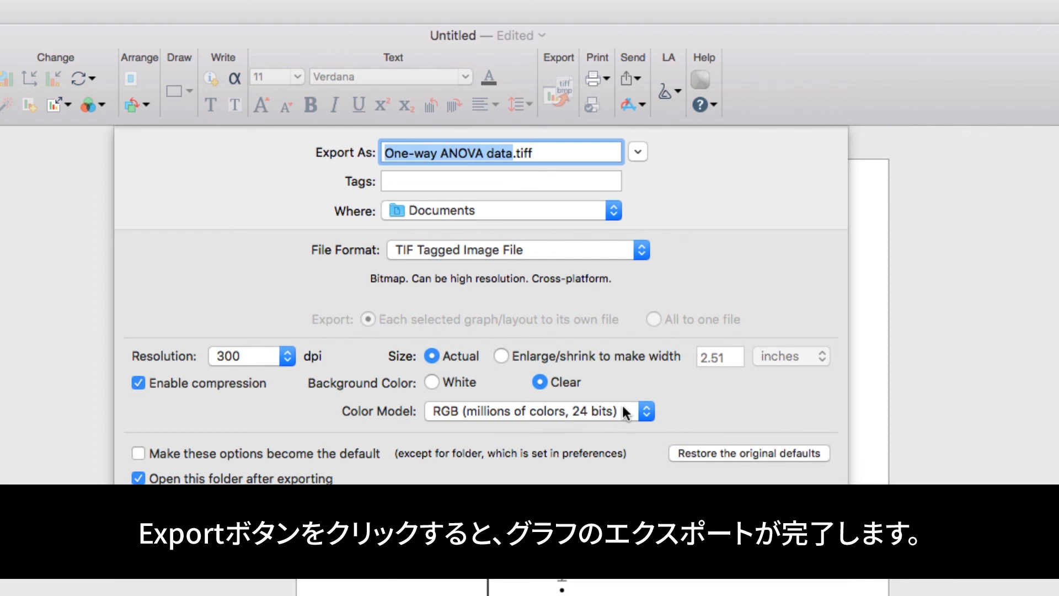